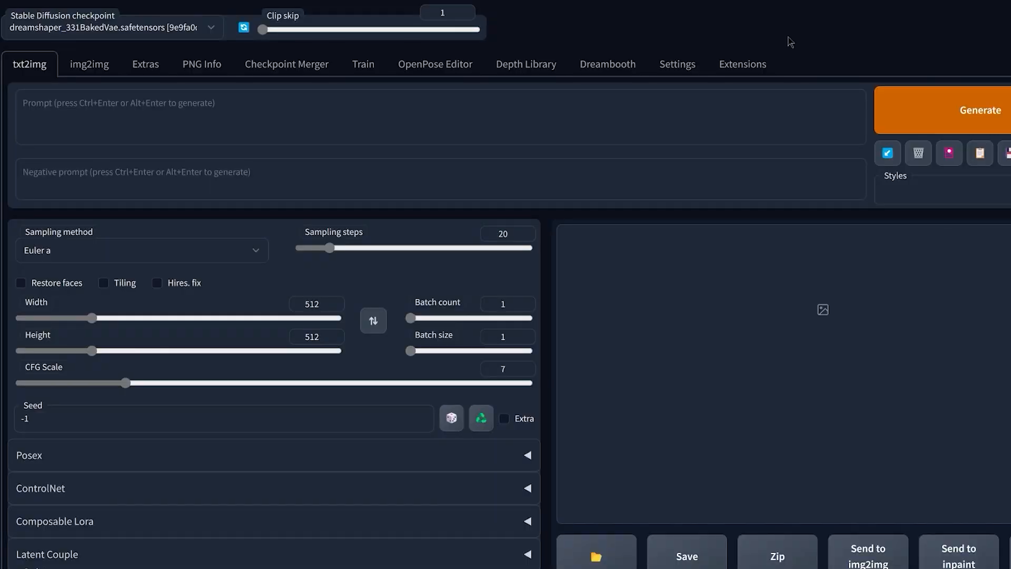
pyautogui.moveTo(819, 63)
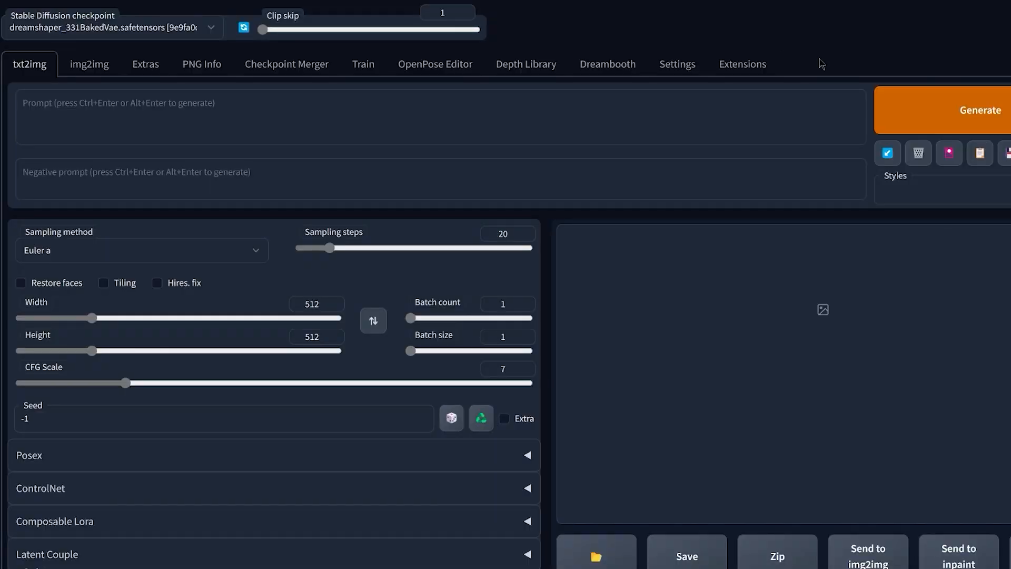
# - Show the Extensions page with installed extensions including sd-webui-controlnet
pyautogui.click(742, 63)
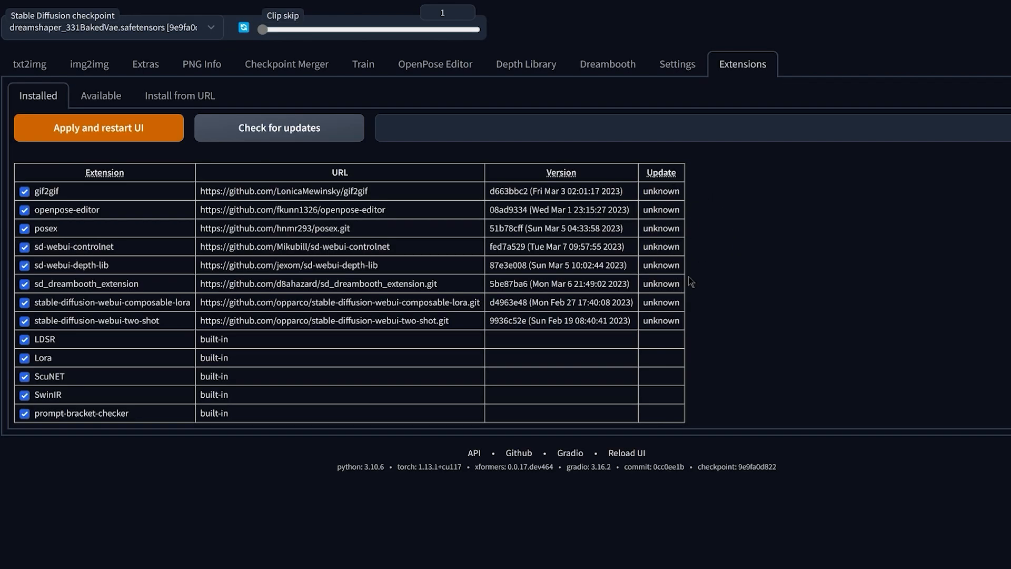
pyautogui.moveTo(670, 220)
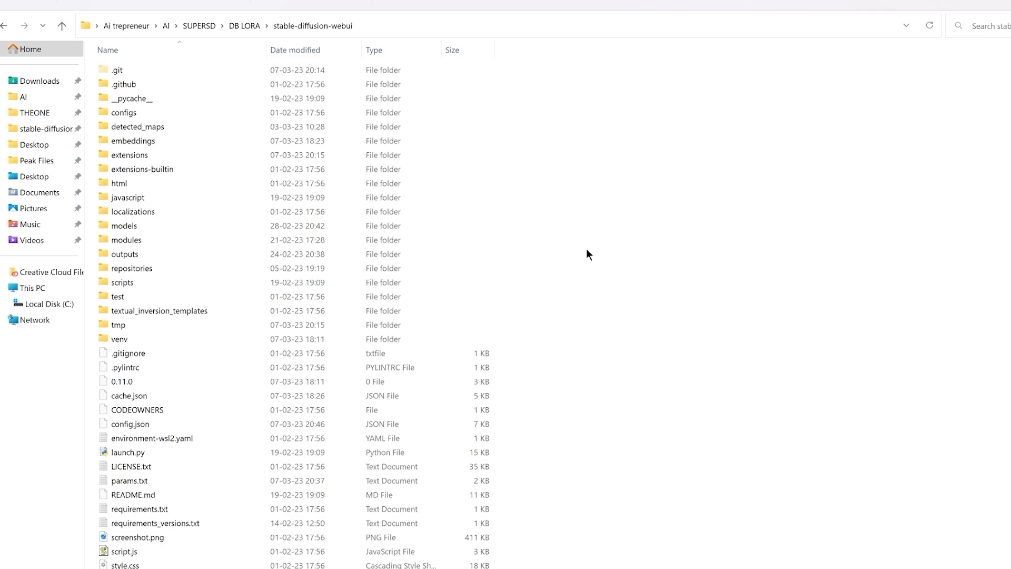
# - Run git pull in the sd-webui-controlnet extension folder to update it
pyautogui.click(129, 155)
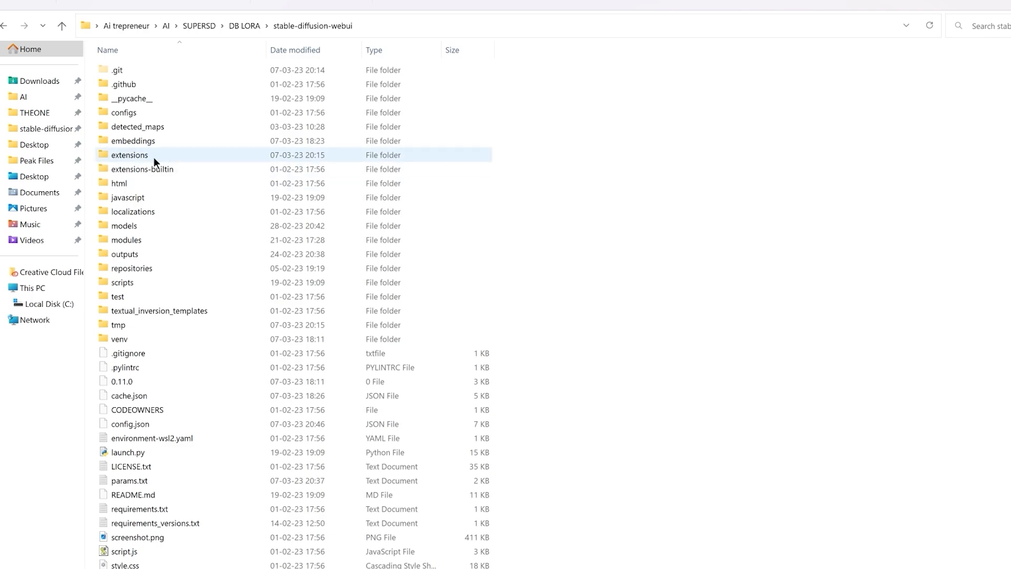
pyautogui.doubleClick(130, 155)
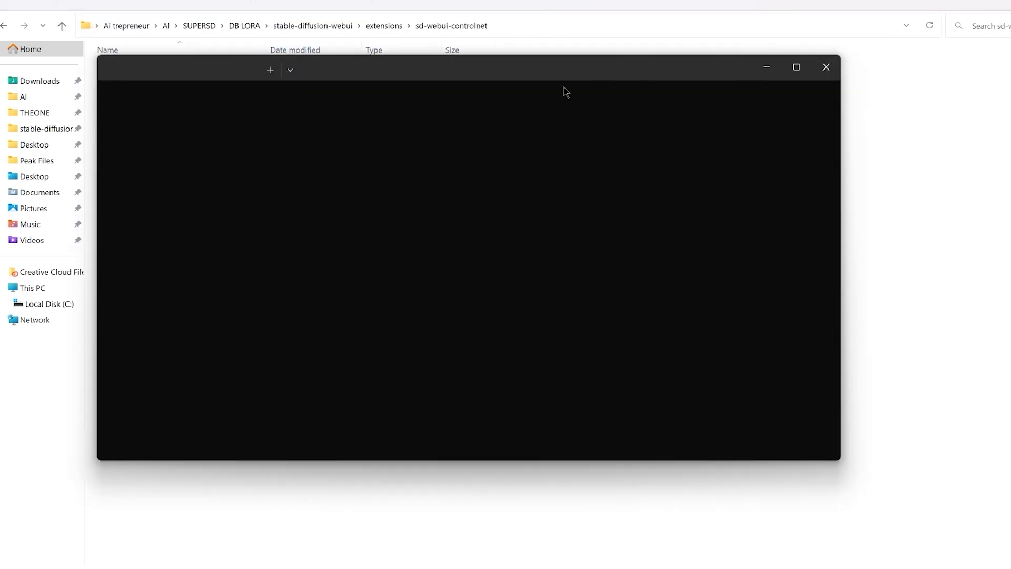
pyautogui.write('git pull')
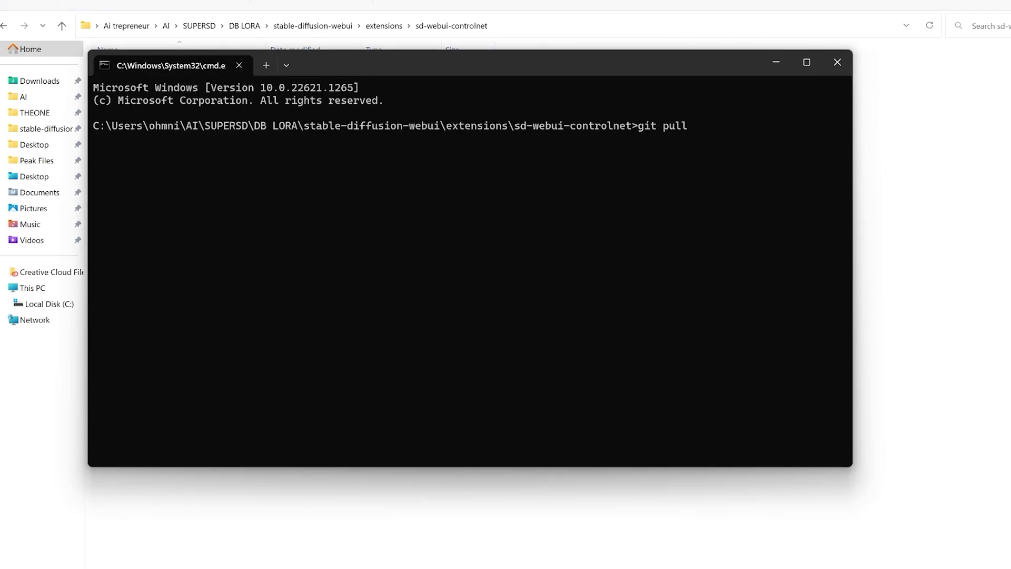
pyautogui.press('Enter')
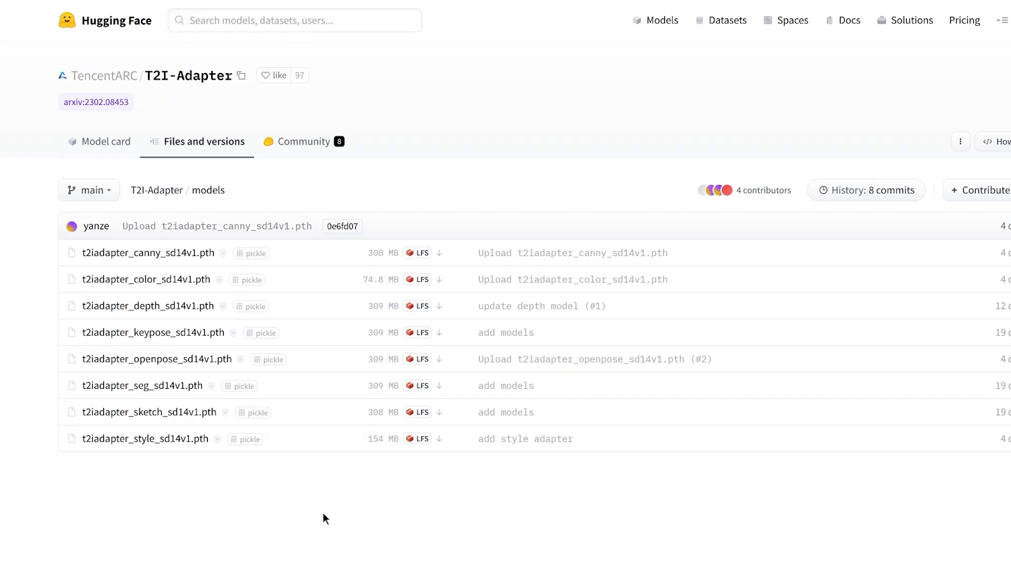
pyautogui.moveTo(125, 445)
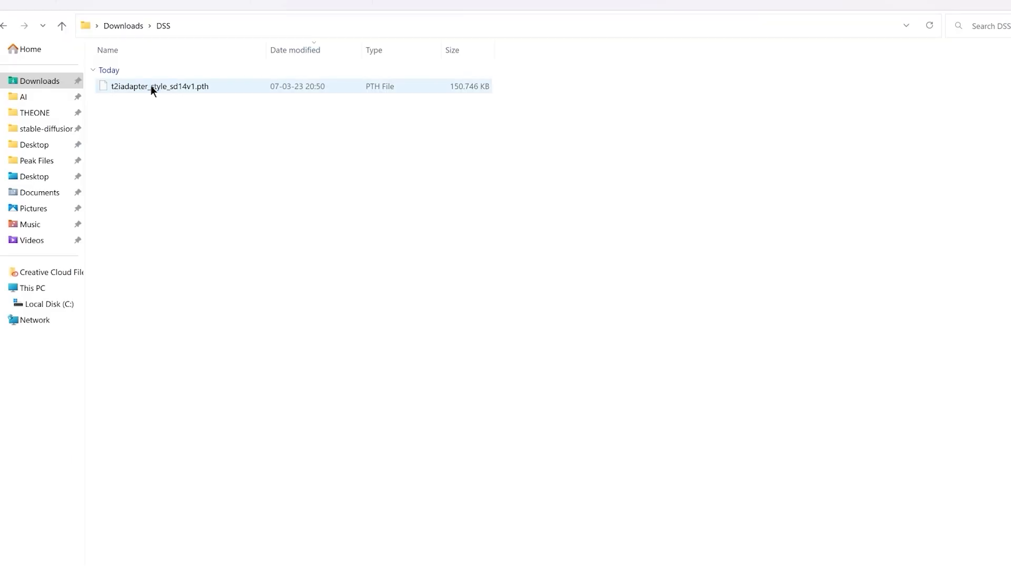
# - Take t2iadapter_style_sd14v1.pth from Downloads toward the stable-diffusion-webui extensions folder
pyautogui.click(153, 86)
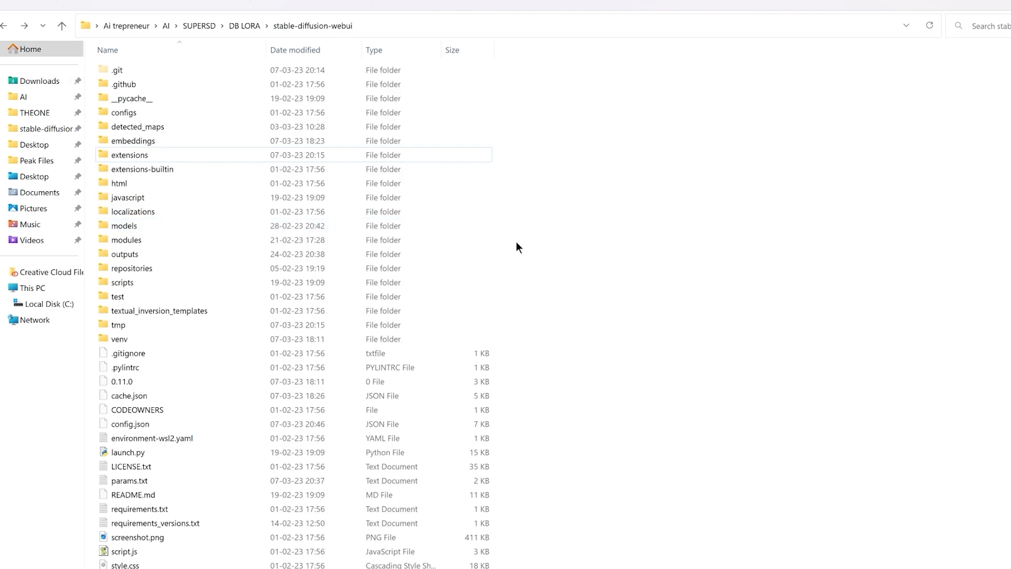
pyautogui.doubleClick(129, 154)
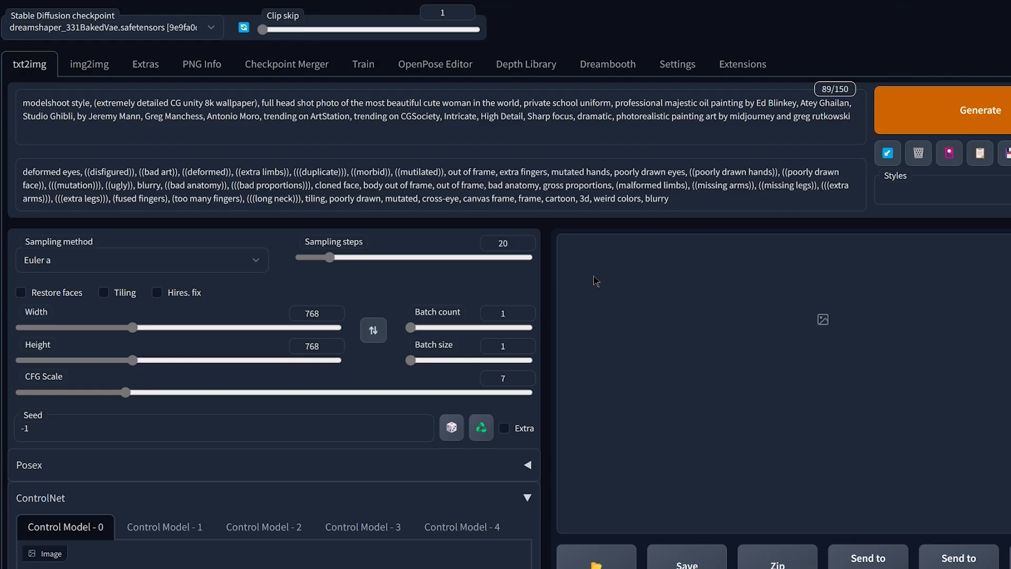
# - Generate the 768×768 school-uniform portrait from the txt2img prompt
pyautogui.click(982, 110)
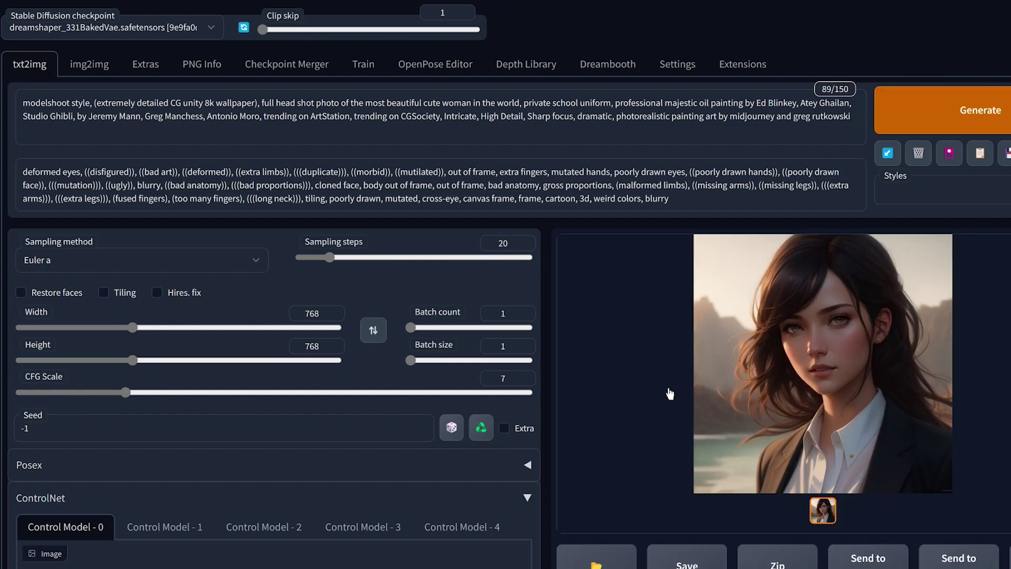
pyautogui.moveTo(529, 413)
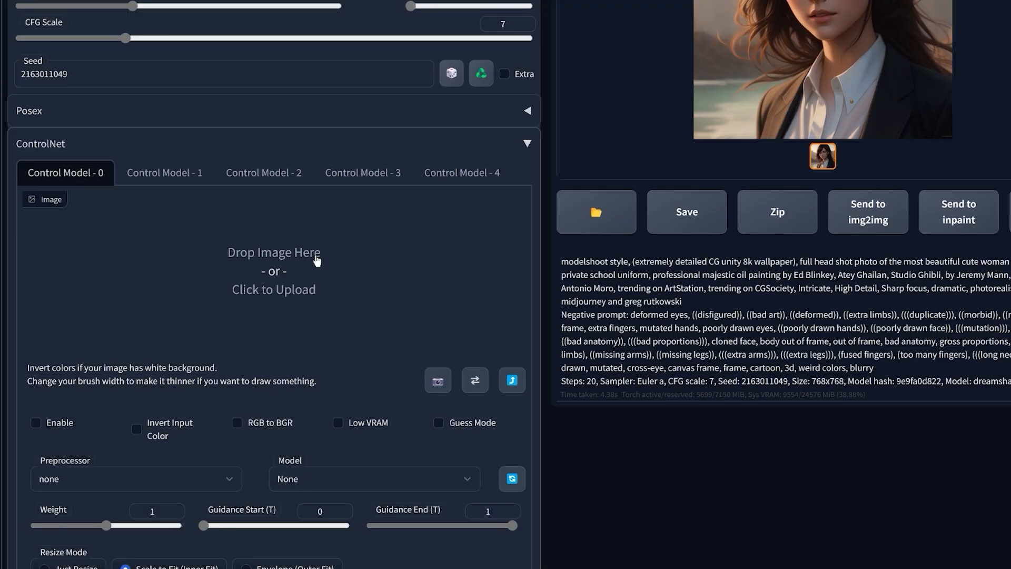
pyautogui.moveTo(297, 274)
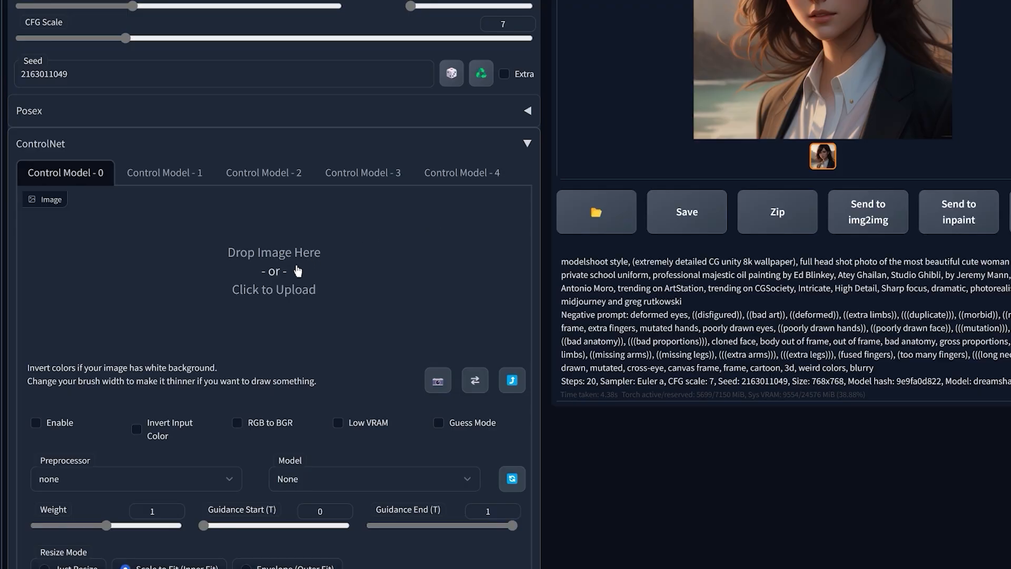
# - Load the Great Wave painting into ControlNet unit 0 and enable it as the style reference
pyautogui.click(272, 271)
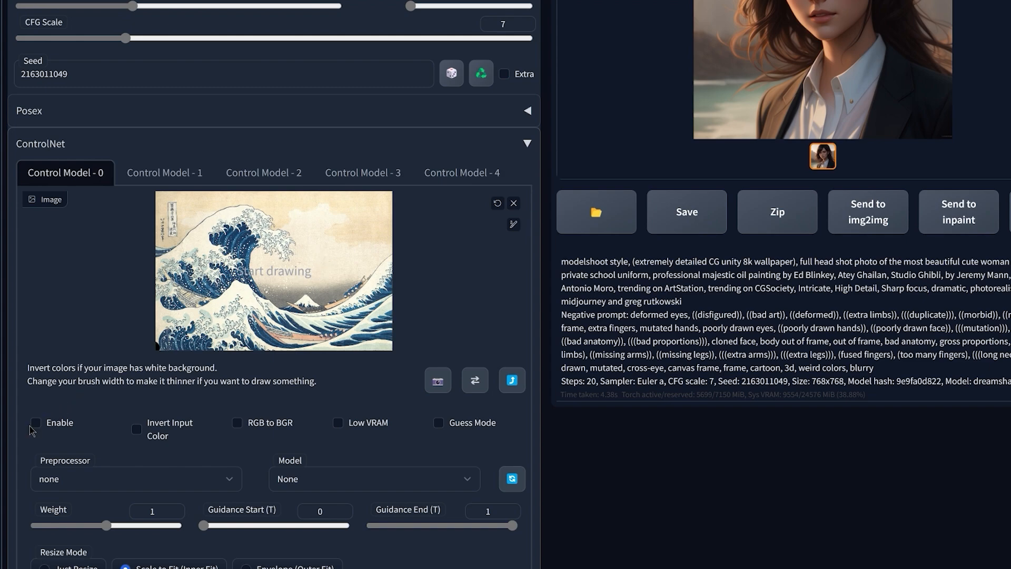
pyautogui.click(136, 478)
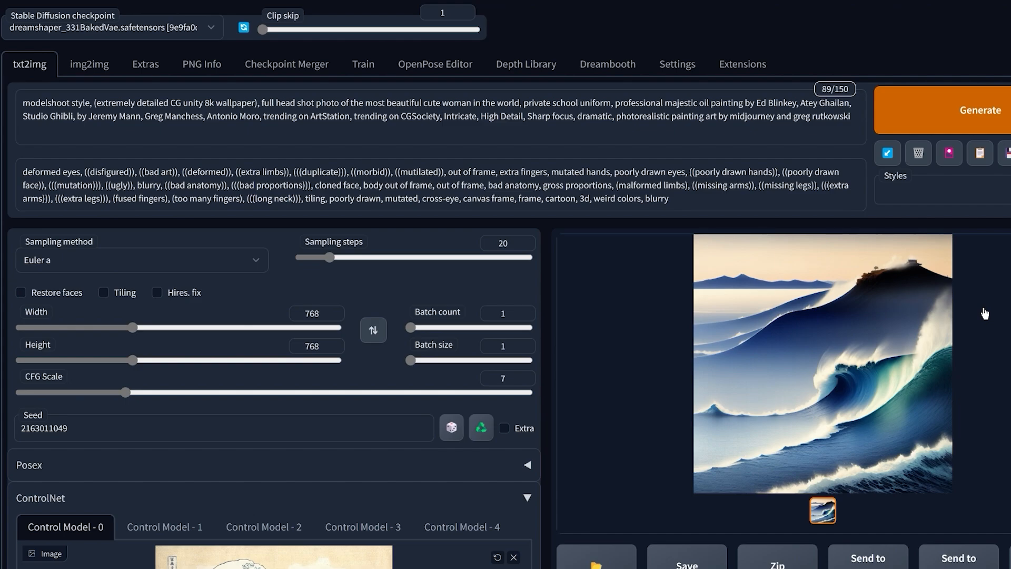
pyautogui.moveTo(887, 228)
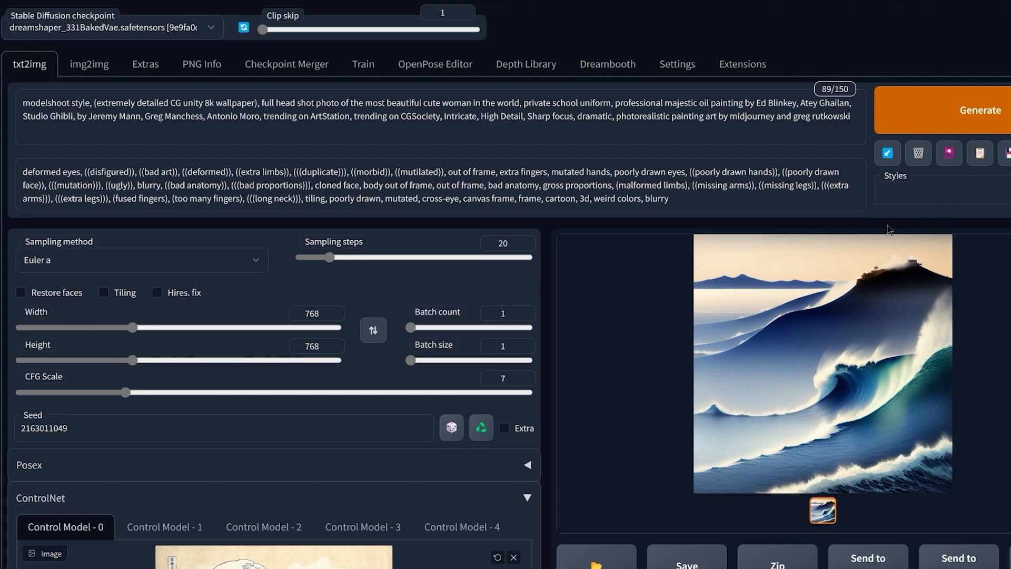
# - Enable ControlNet unit 1 on the portrait with the depth preprocessor
pyautogui.scroll(-3)
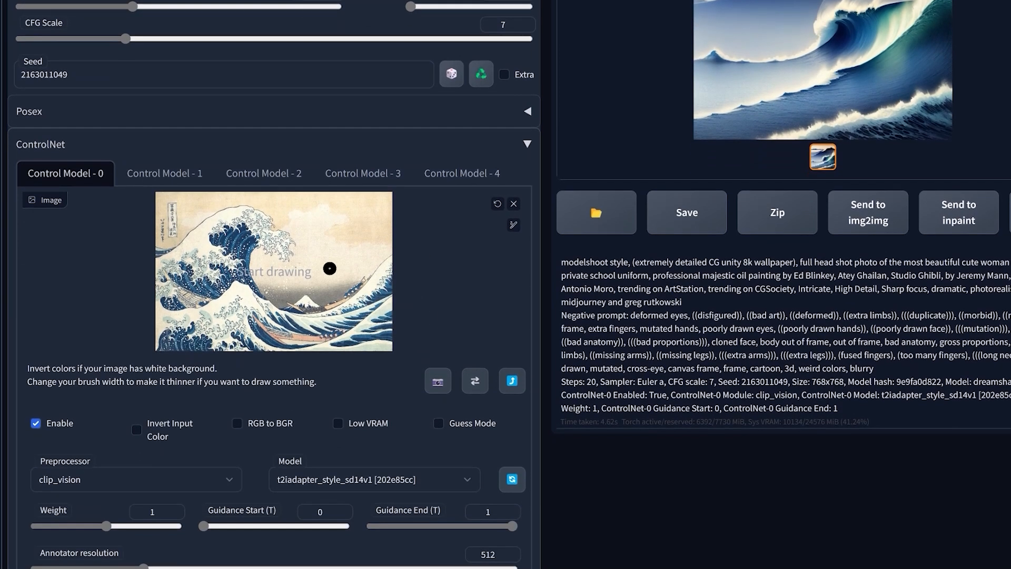
pyautogui.click(164, 173)
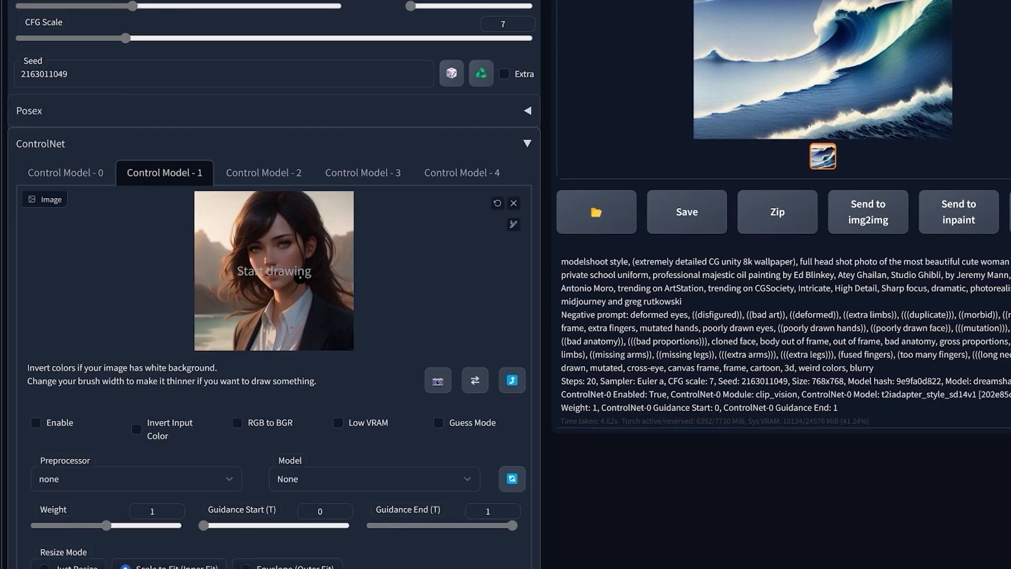
pyautogui.click(36, 422)
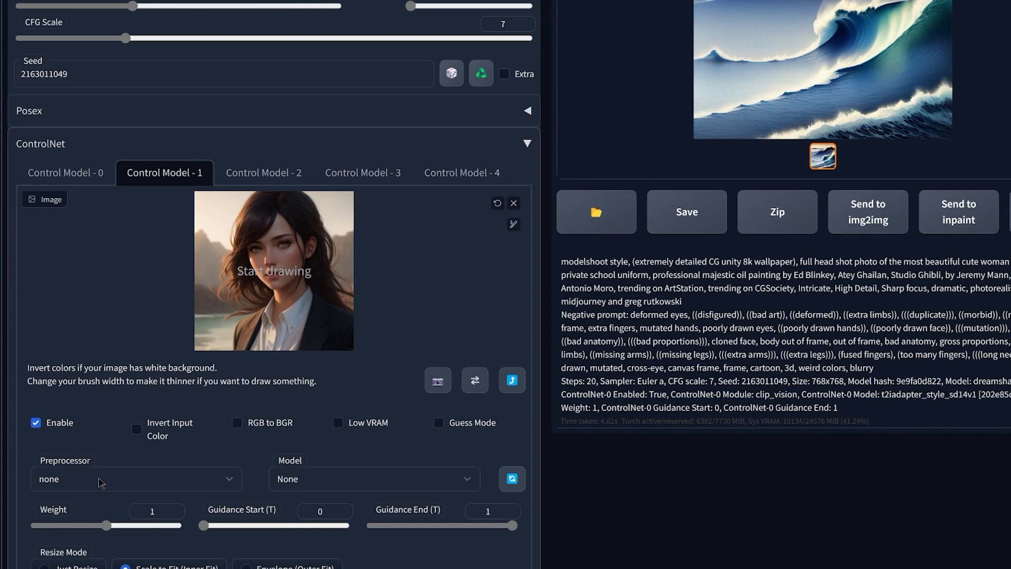
pyautogui.click(136, 478)
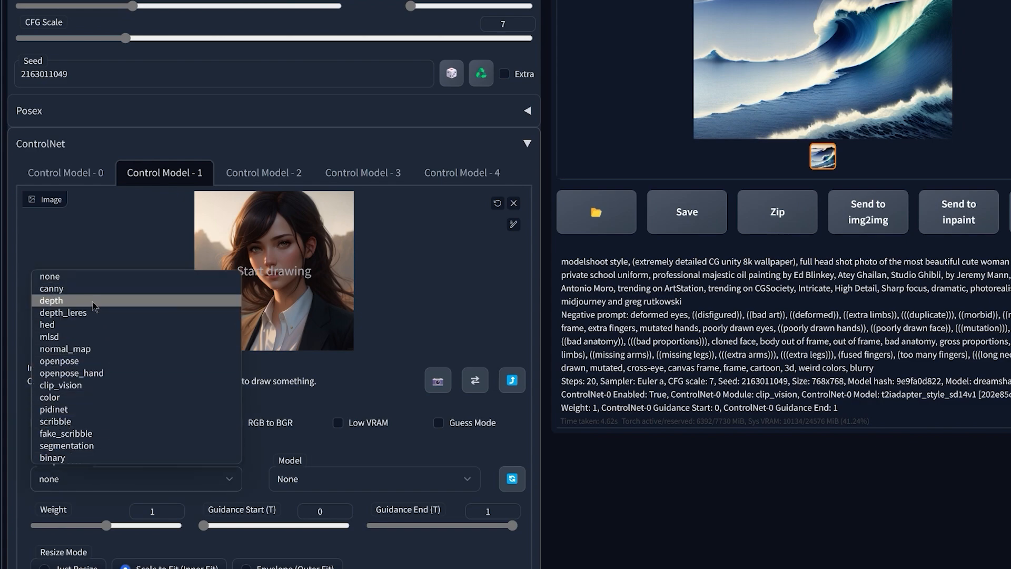
pyautogui.click(48, 300)
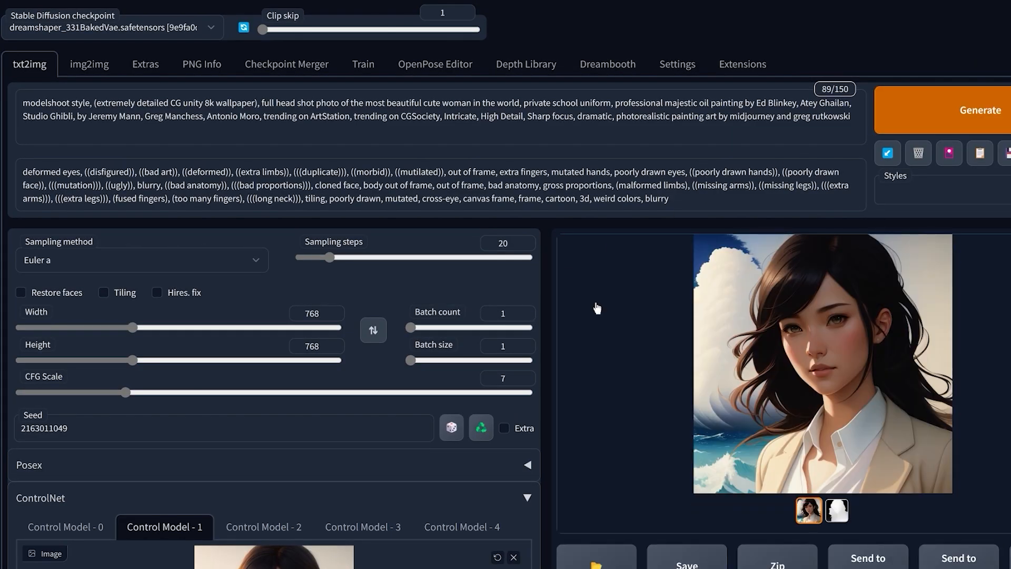
pyautogui.click(818, 369)
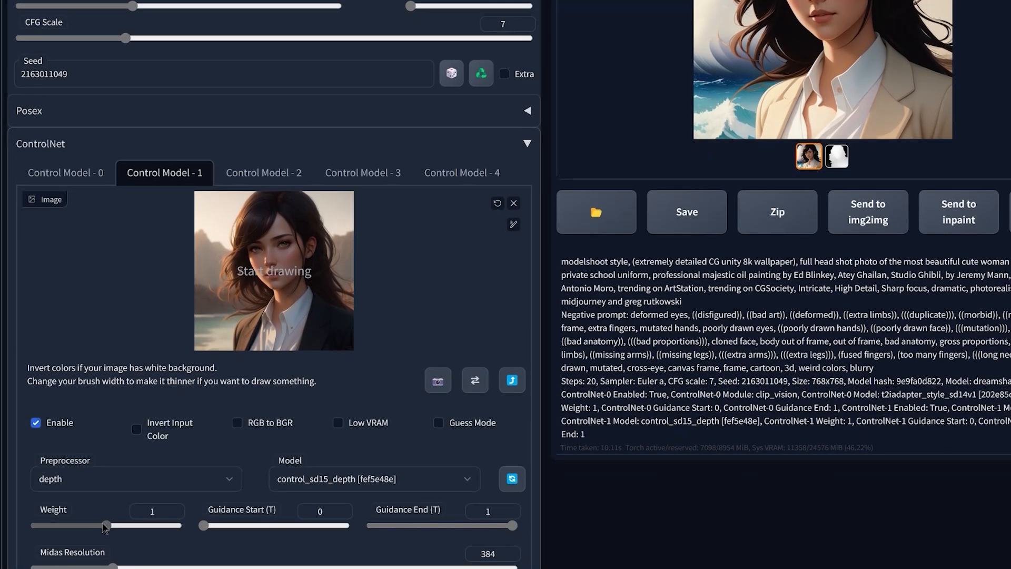
# - Lower the depth control weight to 0.45 for the regenerated seaside portrait
pyautogui.moveTo(105, 525); pyautogui.dragTo(70, 525)
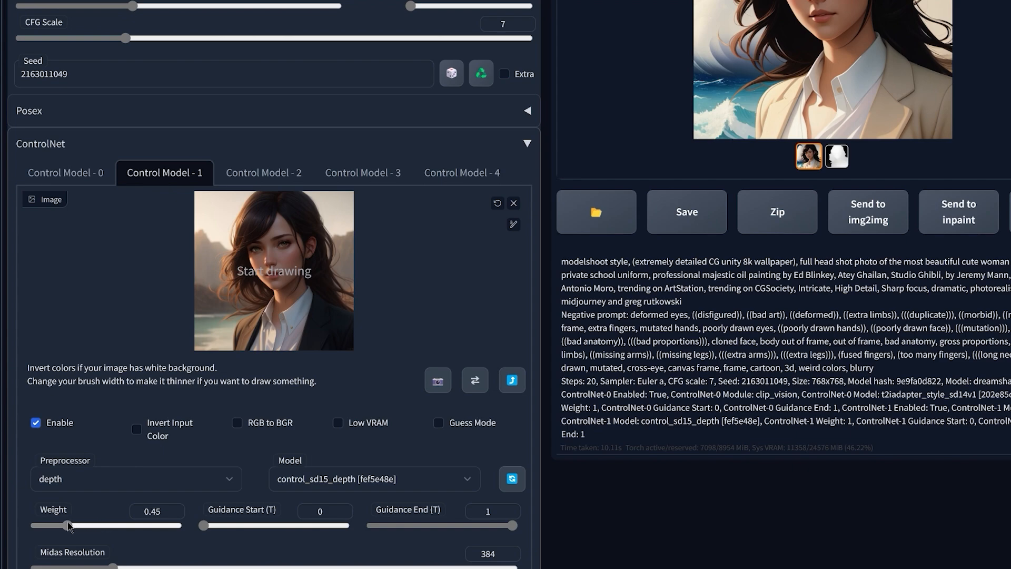
pyautogui.moveTo(69, 525); pyautogui.dragTo(57, 525)
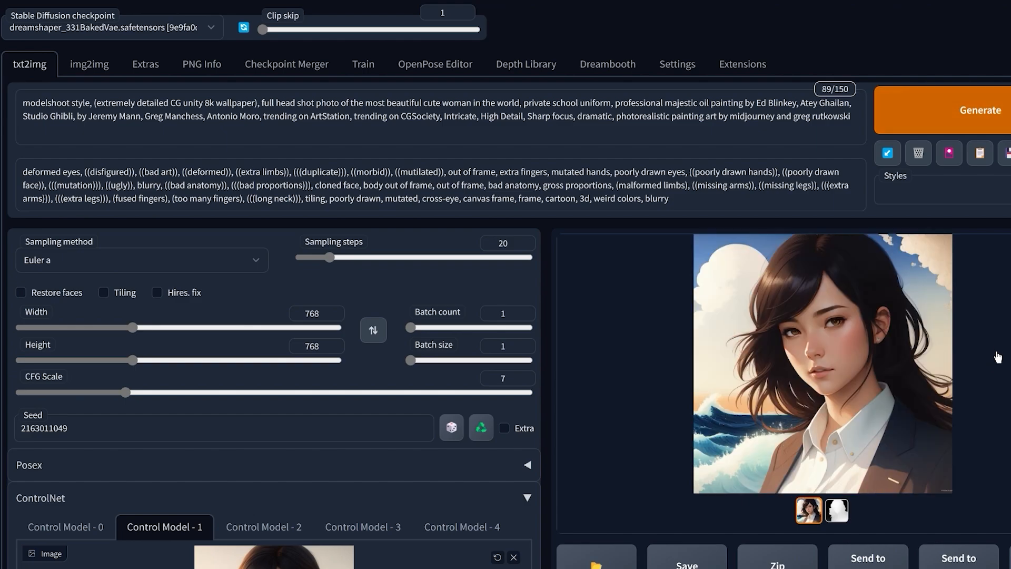
# - Move to img2img and raise Denoising strength to 1
pyautogui.click(822, 366)
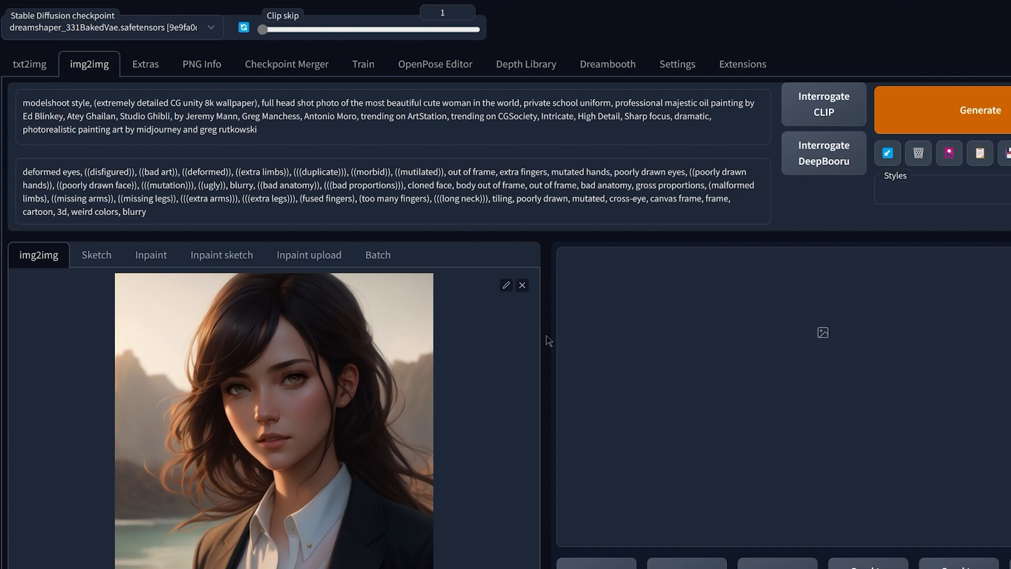
pyautogui.click(30, 65)
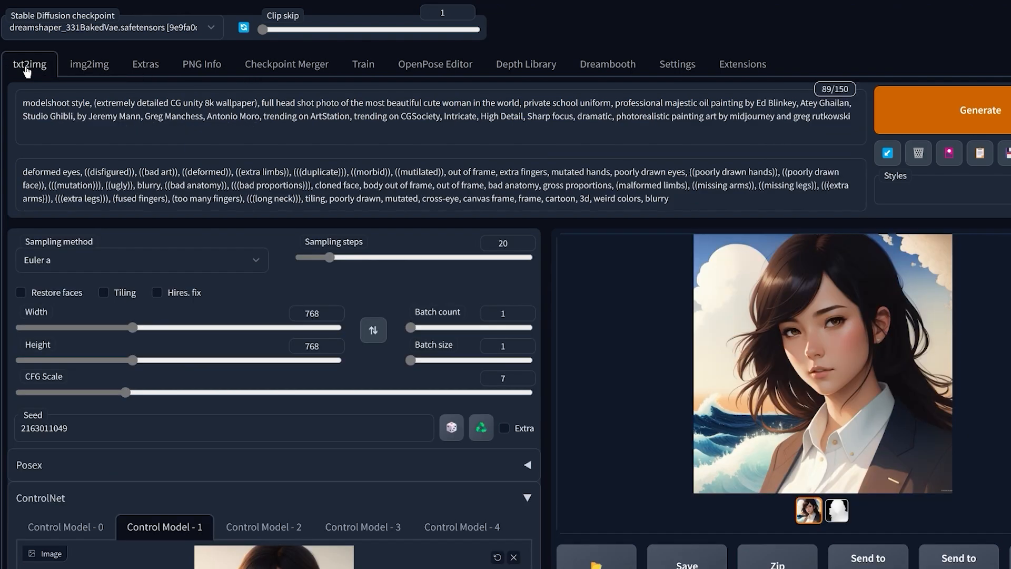
pyautogui.click(89, 64)
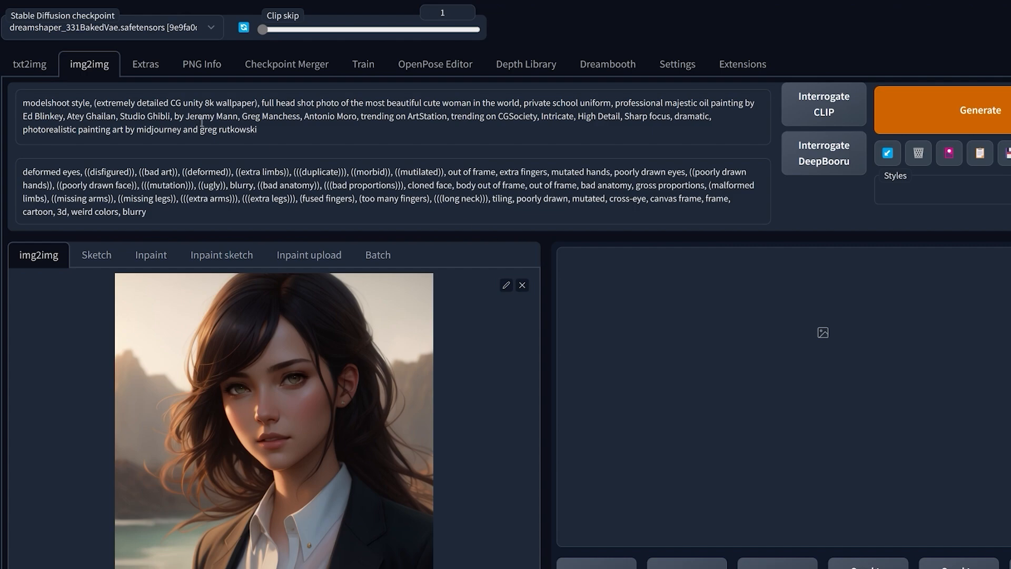
pyautogui.moveTo(548, 242)
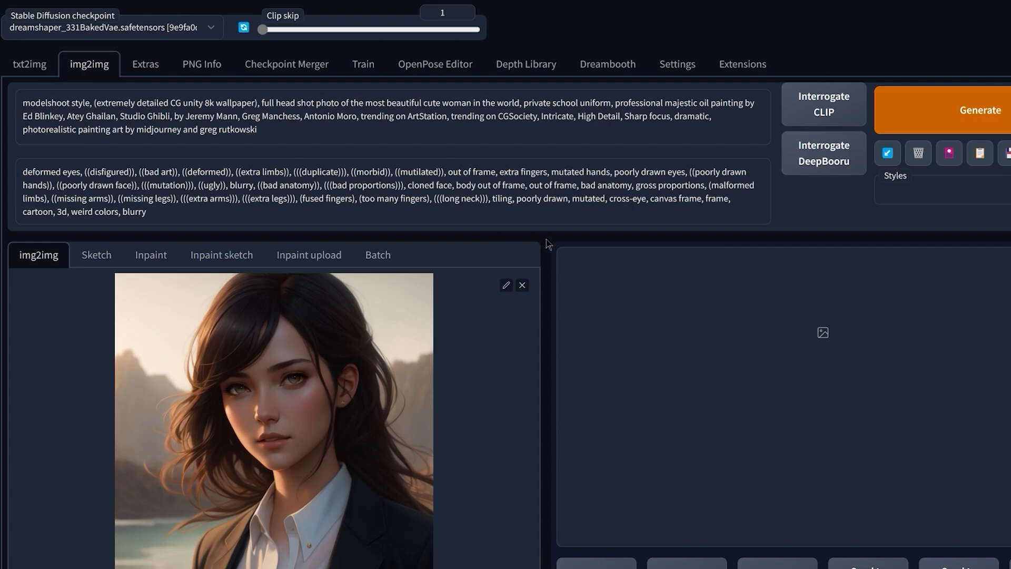
pyautogui.scroll(-3)
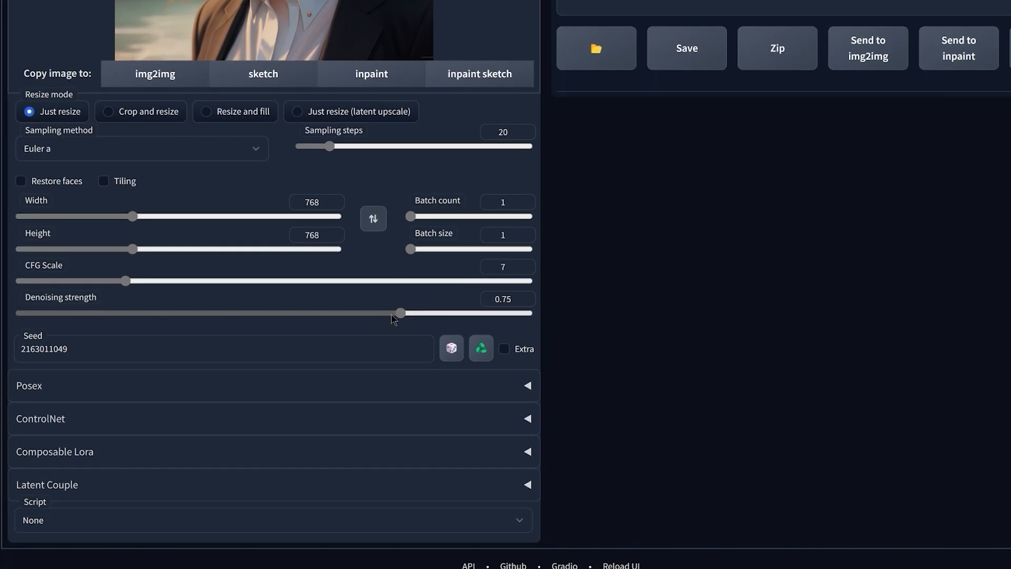
pyautogui.moveTo(400, 313); pyautogui.dragTo(531, 313)
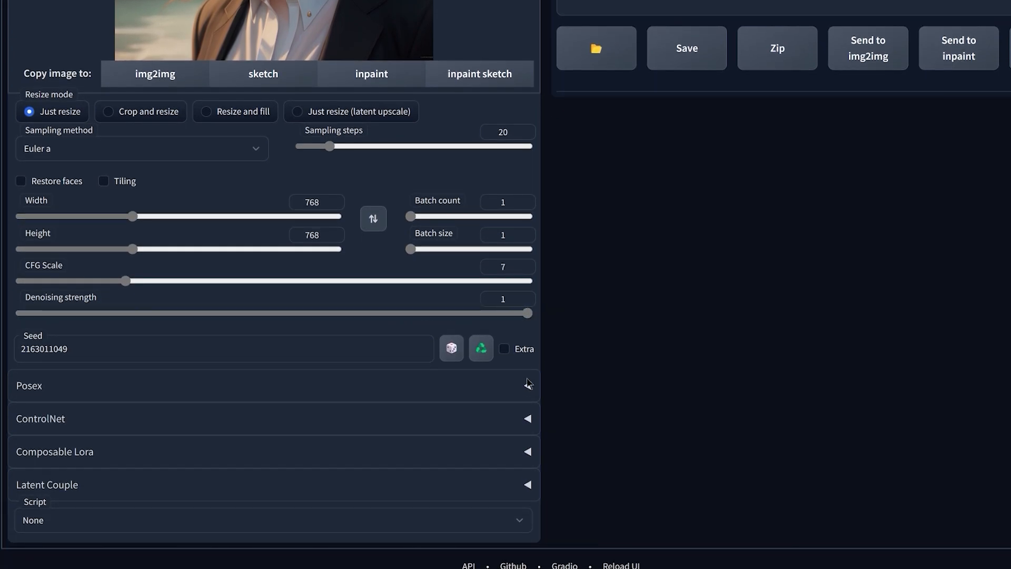
# - Set ControlNet unit 0 to depth at 0.35 weight and generate the stylized seaside portrait
pyautogui.click(41, 419)
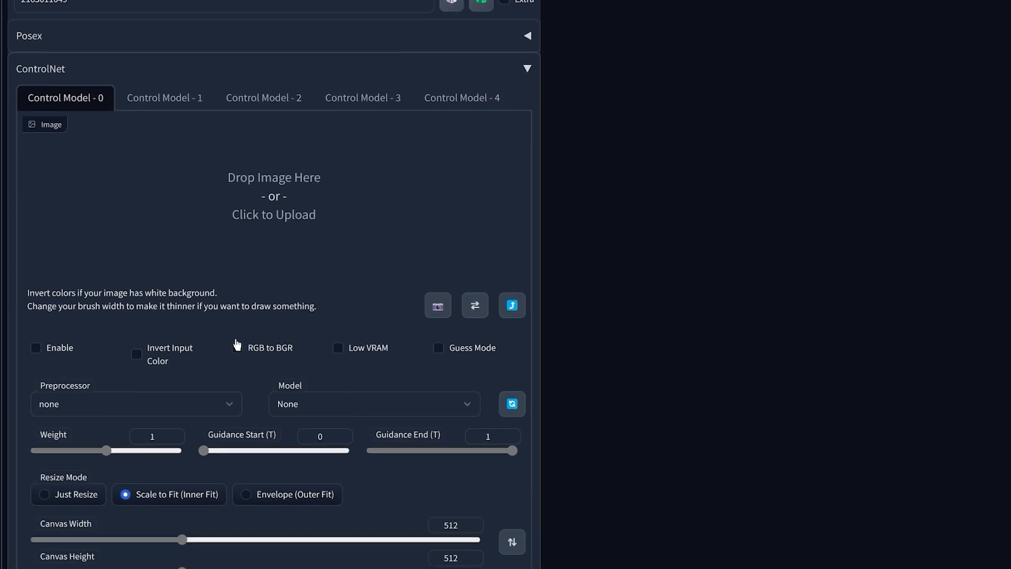
pyautogui.click(135, 404)
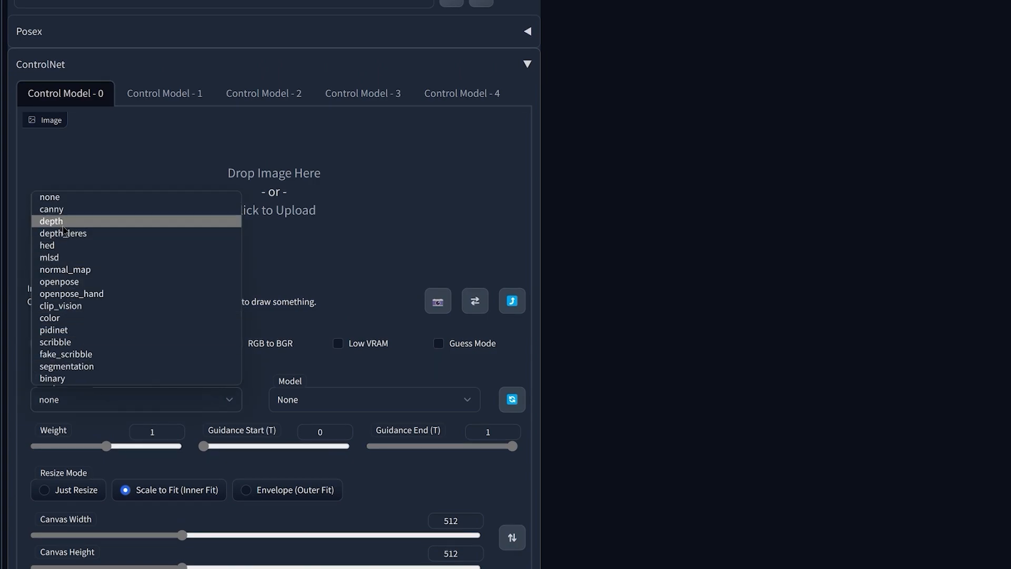
pyautogui.click(48, 220)
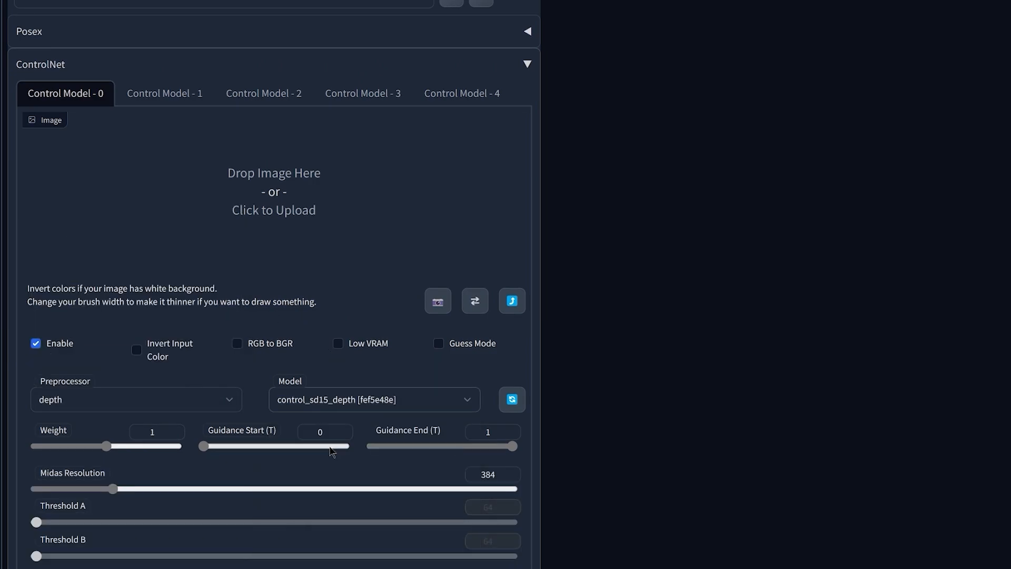
pyautogui.moveTo(107, 445); pyautogui.dragTo(61, 446)
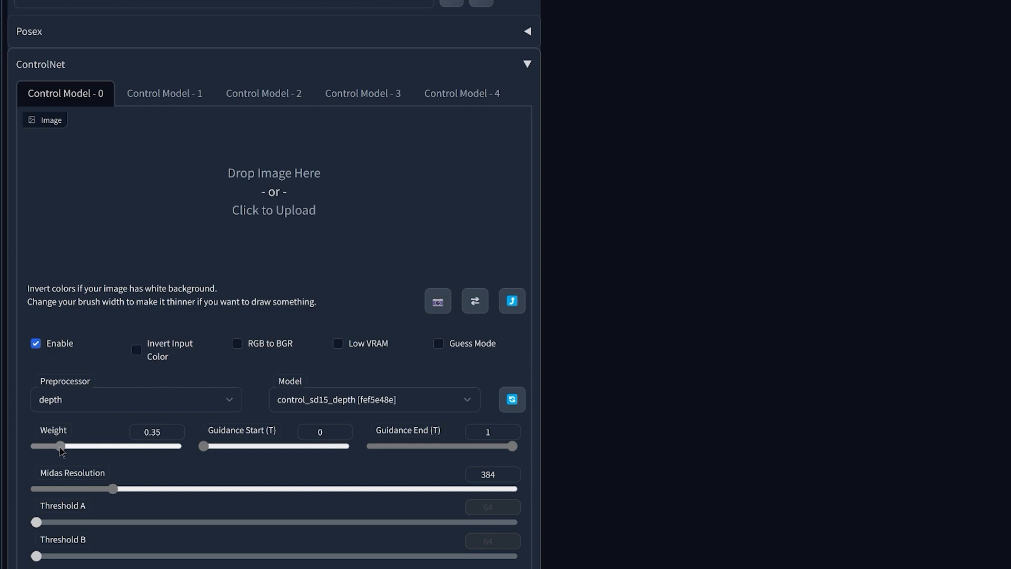
pyautogui.click(164, 93)
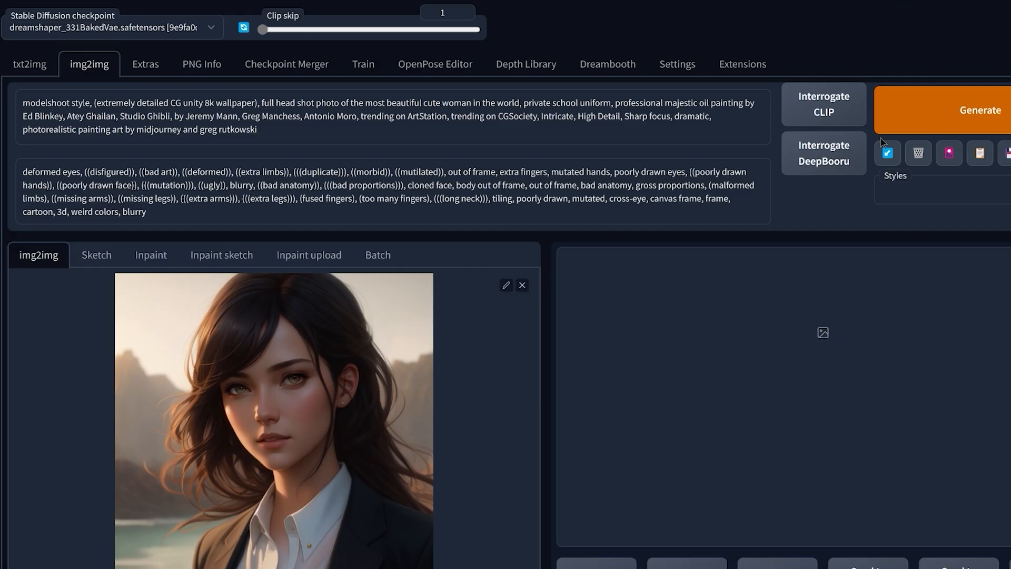
pyautogui.click(978, 109)
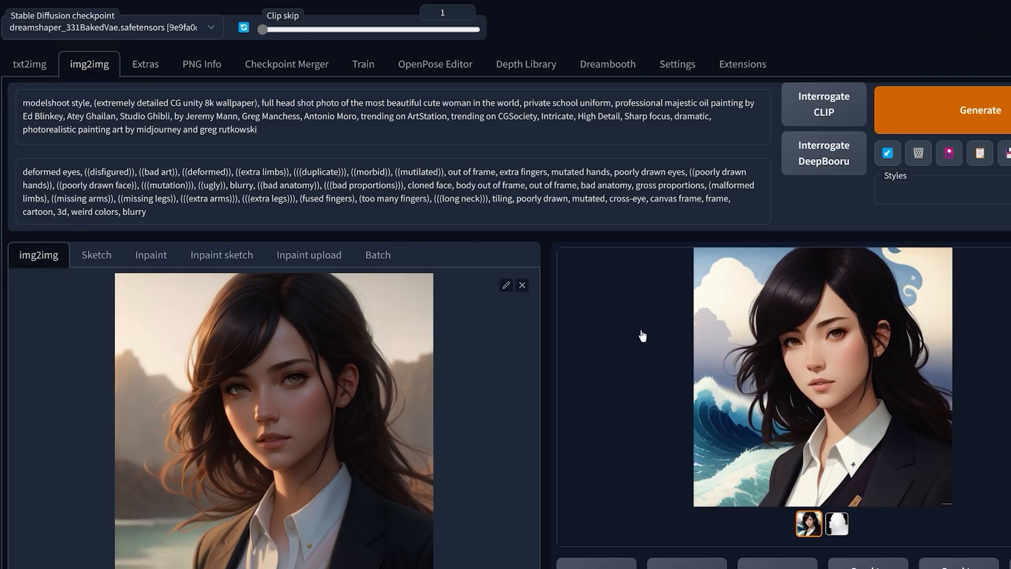
pyautogui.moveTo(552, 322)
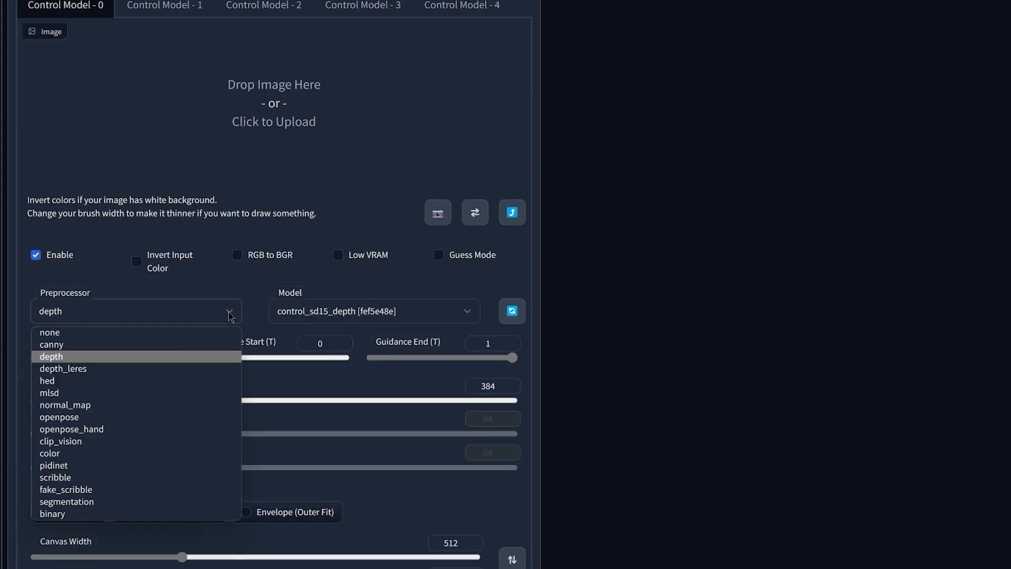
# - Switch unit 0 to canny with the clip_vision style image in unit 1, giving the green-headband portrait
pyautogui.click(49, 356)
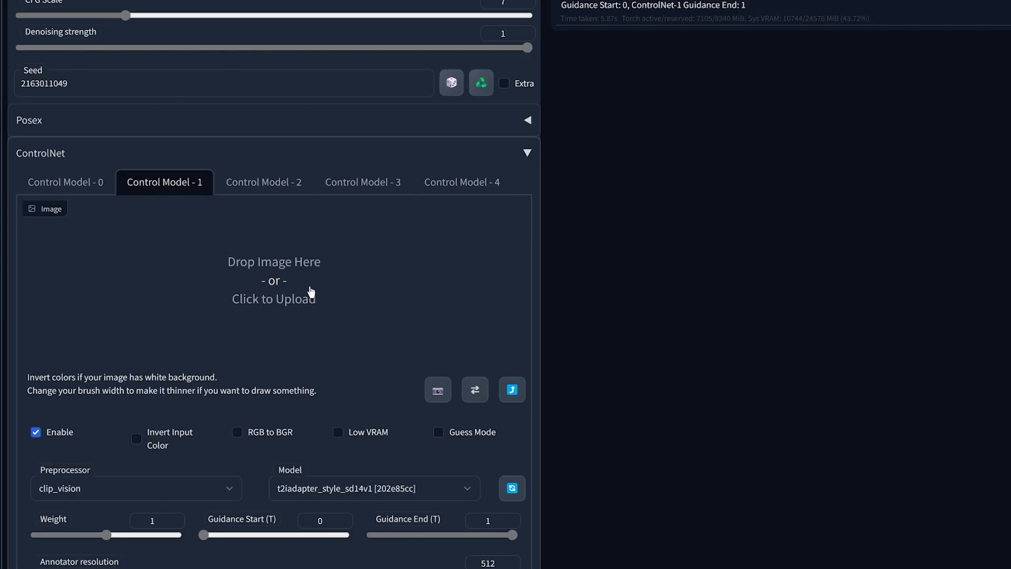
pyautogui.click(274, 290)
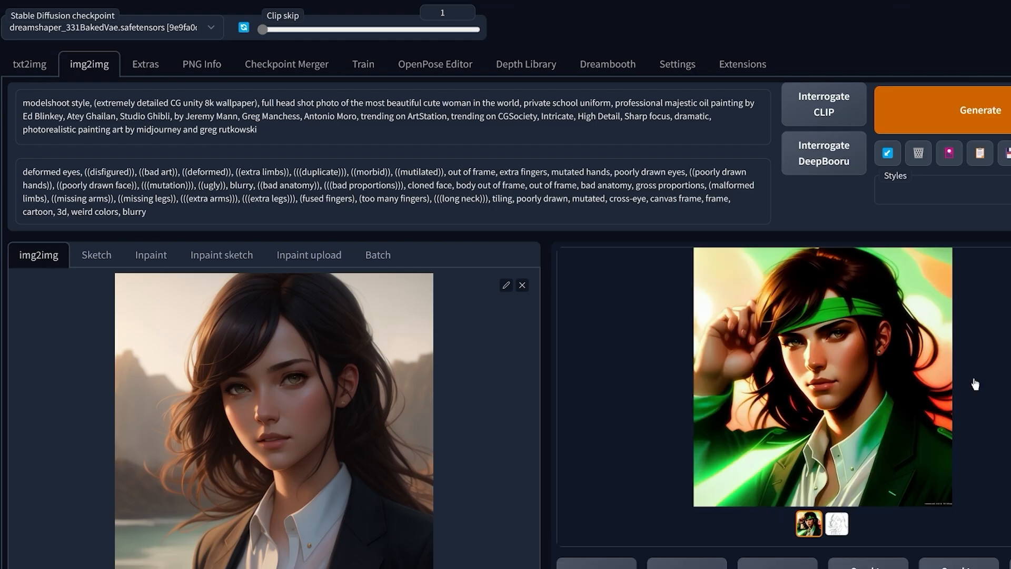
pyautogui.moveTo(724, 369)
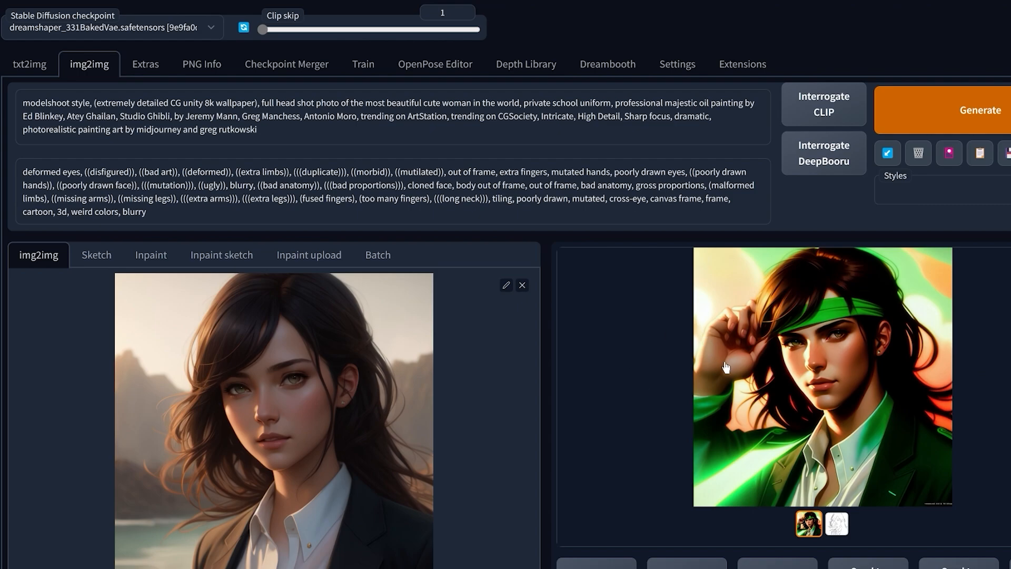
pyautogui.scroll(-3)
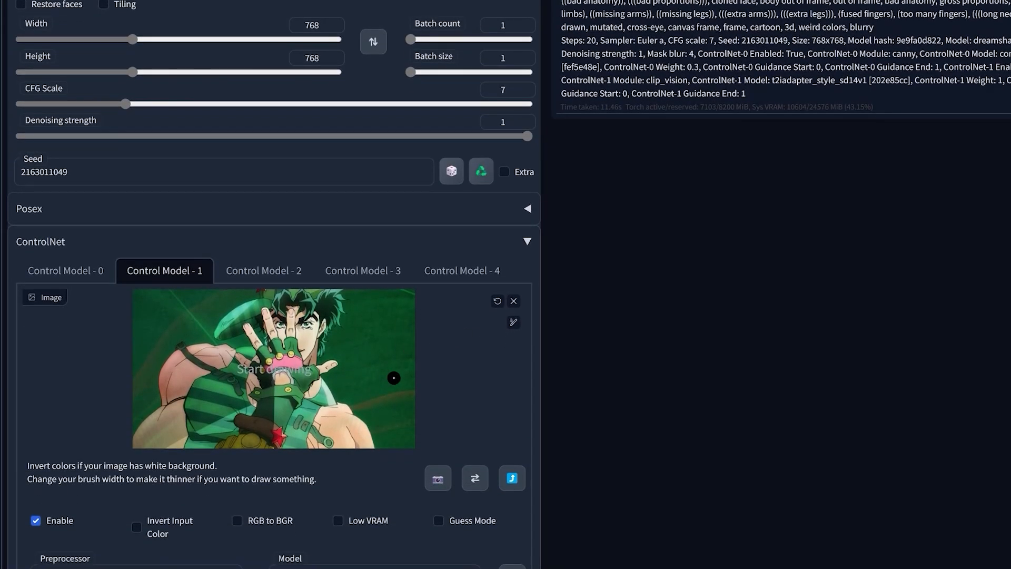